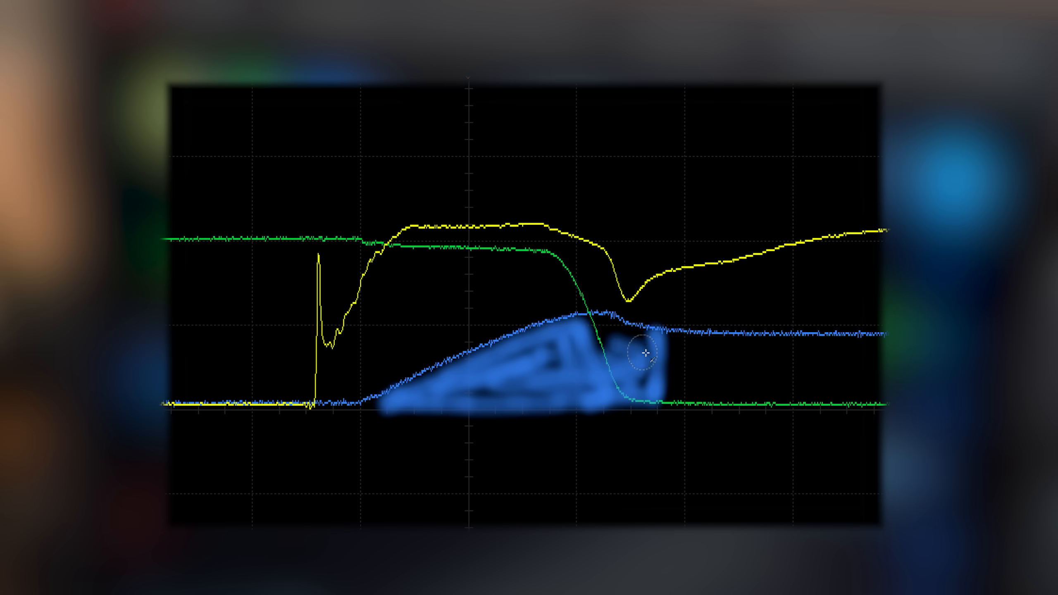
{"action": "mouse_move", "coordinate": [600, 336]}
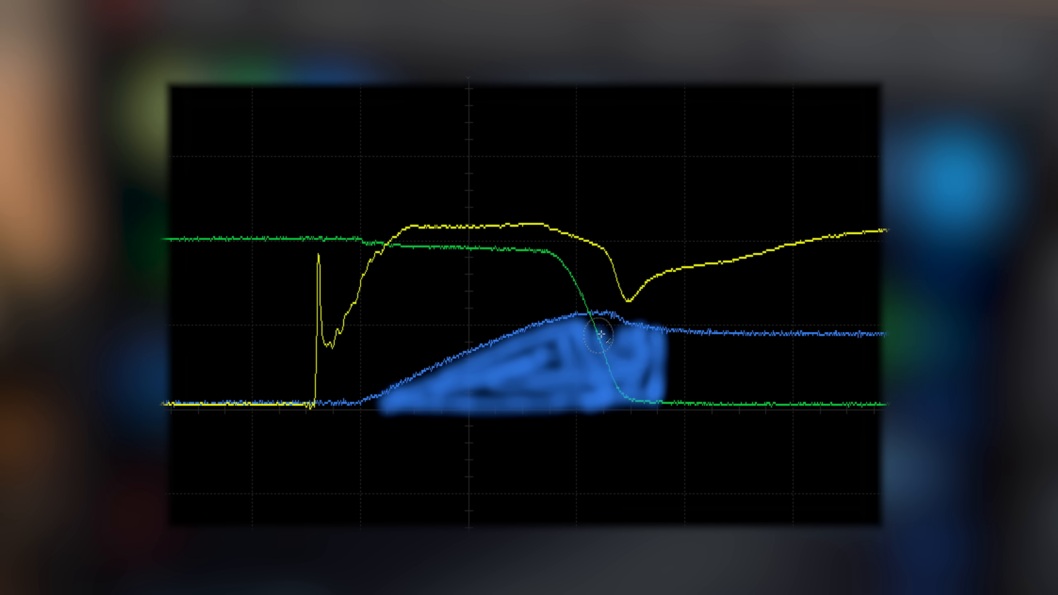